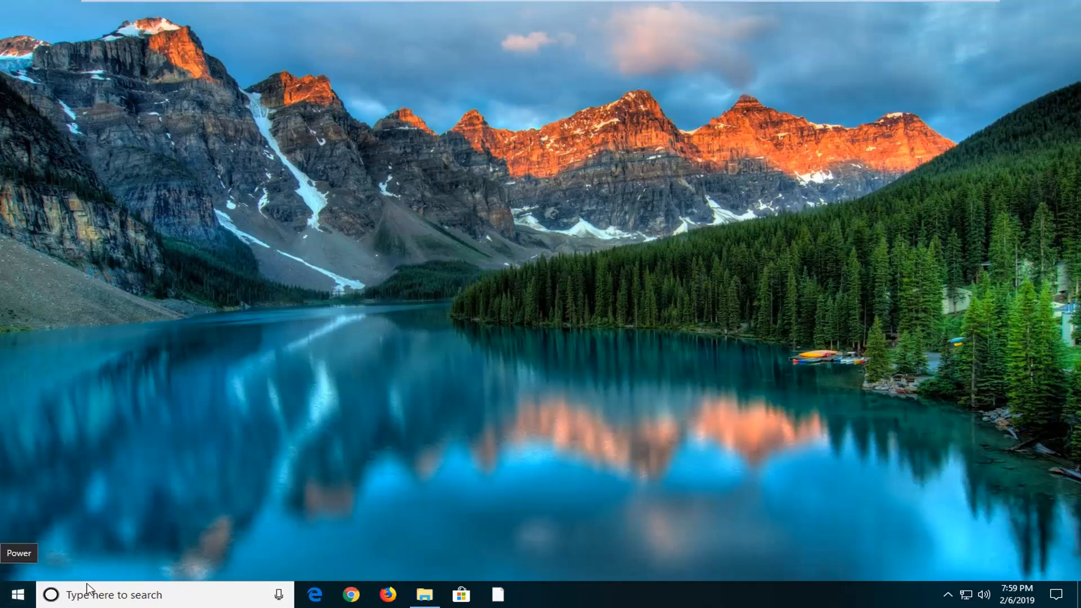
# Search the Start menu for 'cmd' to find the Command Prompt.
pyautogui.click(22, 590)
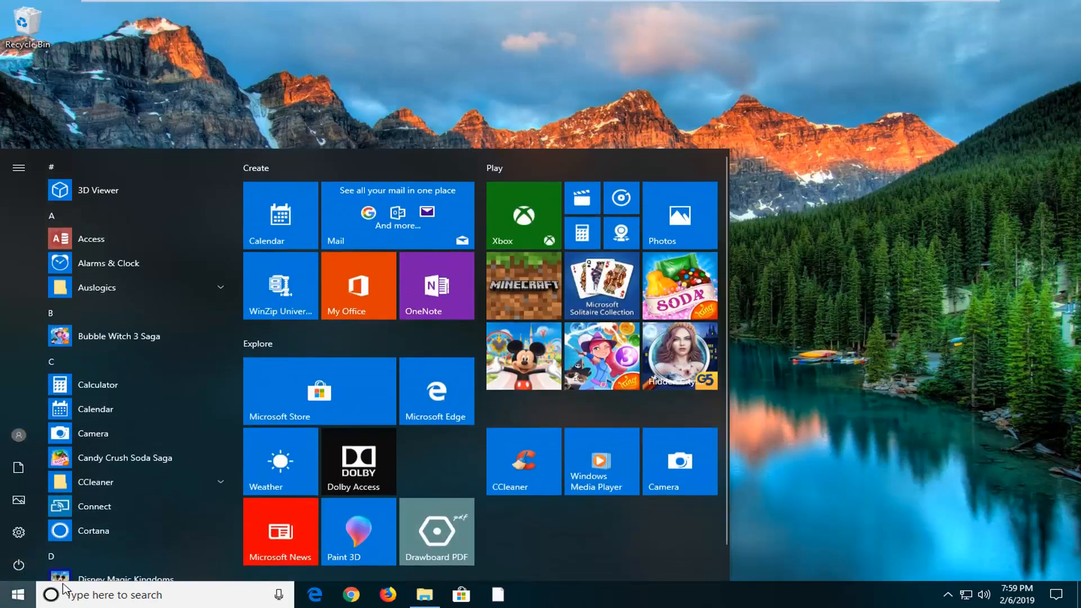
pyautogui.write('cmd')
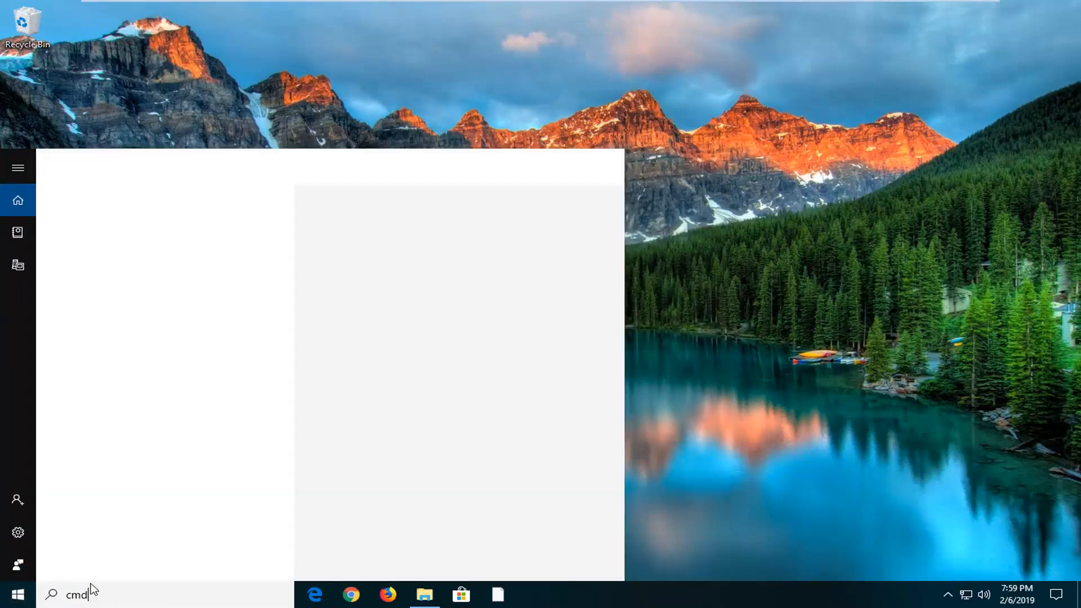
pyautogui.moveTo(124, 232)
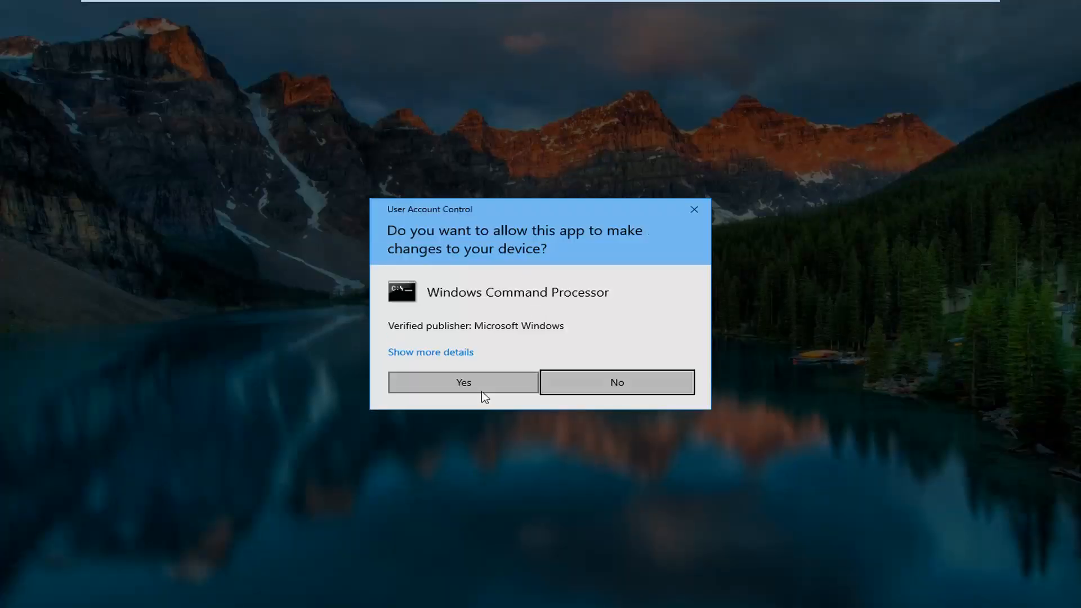
# Approve the User Account Control prompt so the administrator Command Prompt opens at system32.
pyautogui.click(463, 383)
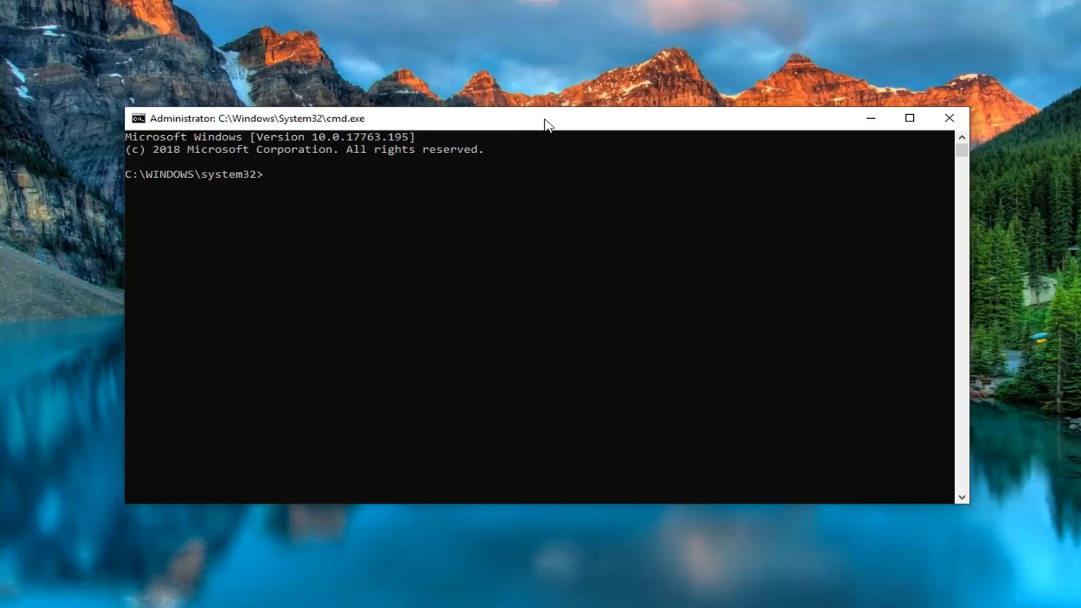
pyautogui.moveTo(506, 121)
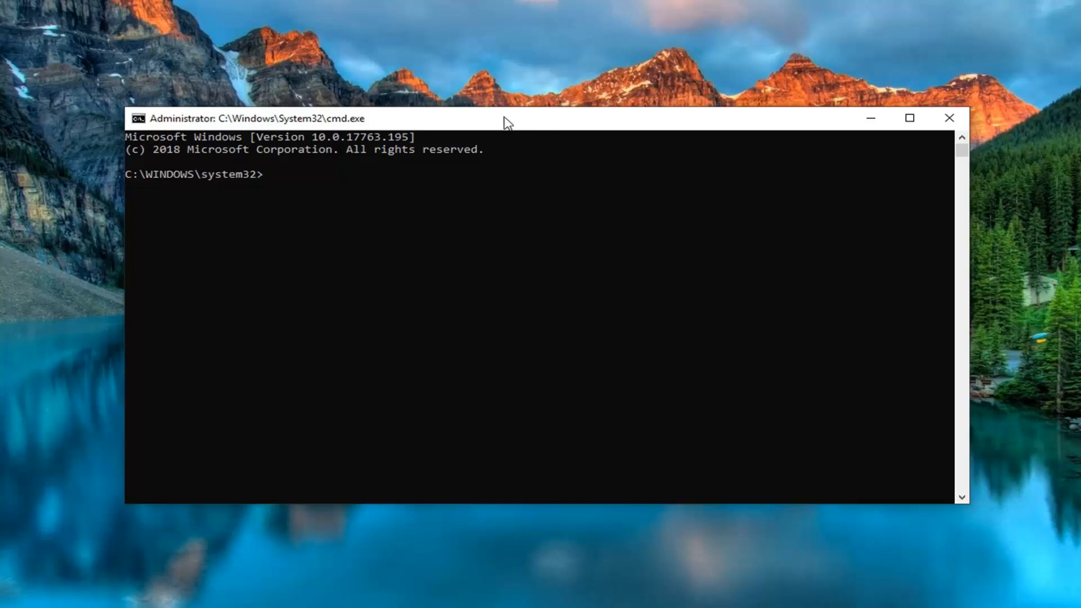
# Paste and run takeown /f "C:\Windows\regedit.exe" to get the SUCCESS confirmation.
pyautogui.rightClick(505, 119)
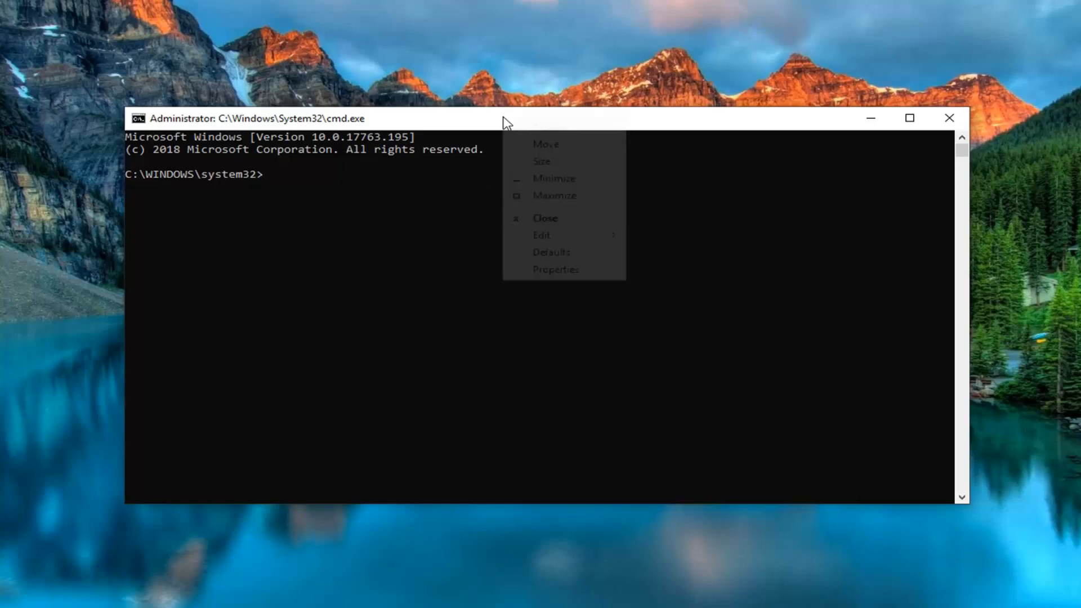
pyautogui.click(541, 234)
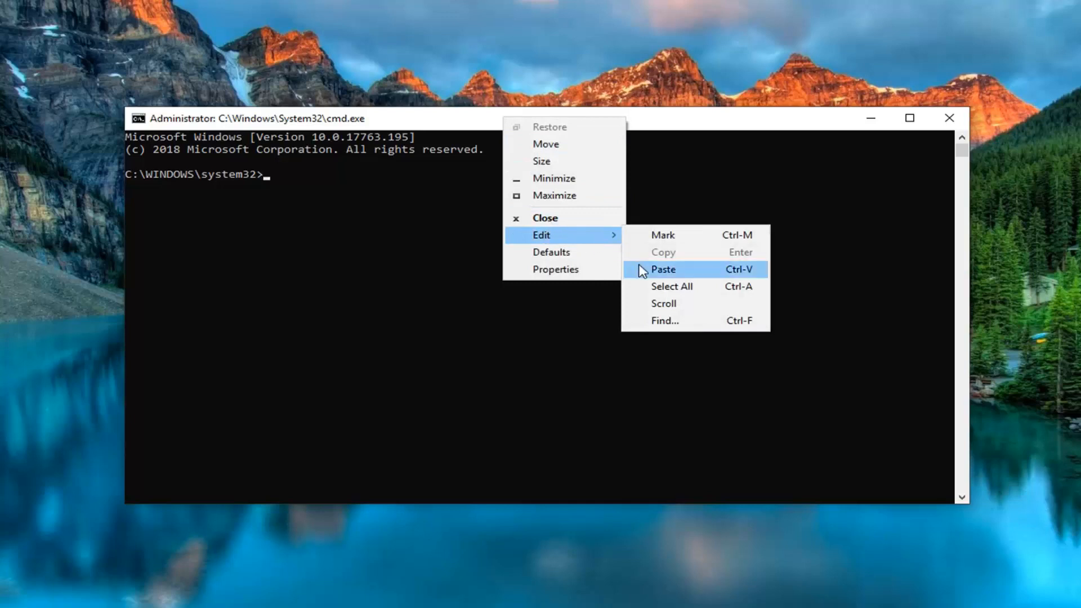
pyautogui.click(663, 269)
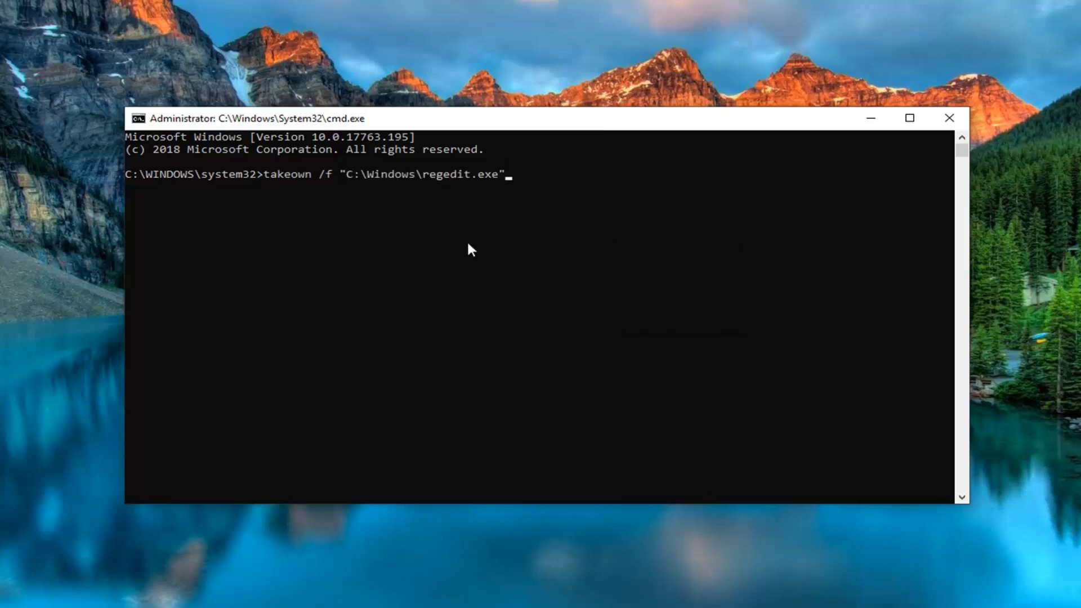
pyautogui.press('Enter')
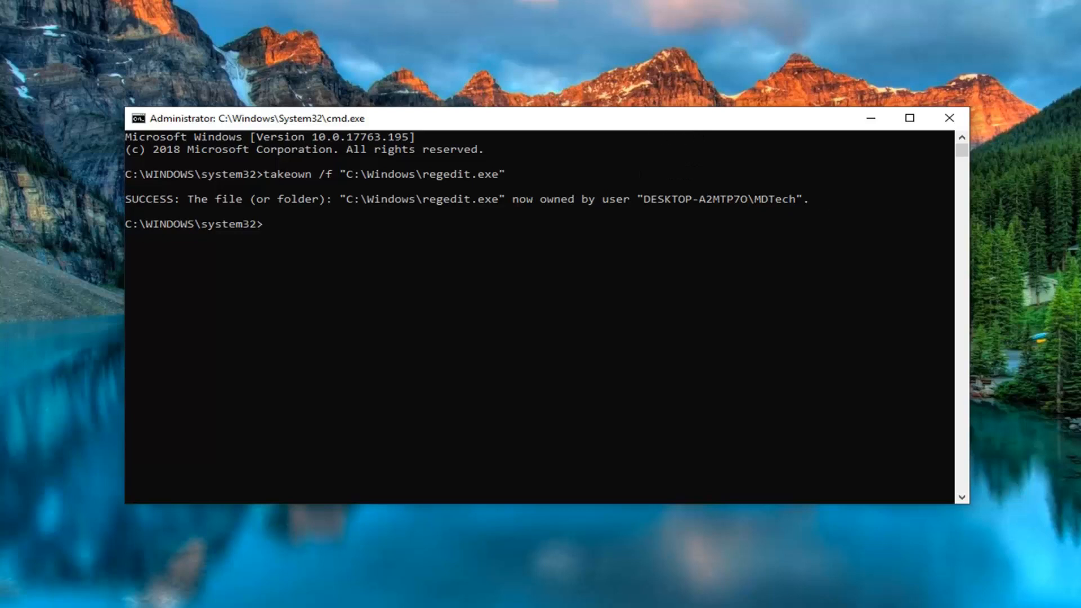
pyautogui.moveTo(529, 122)
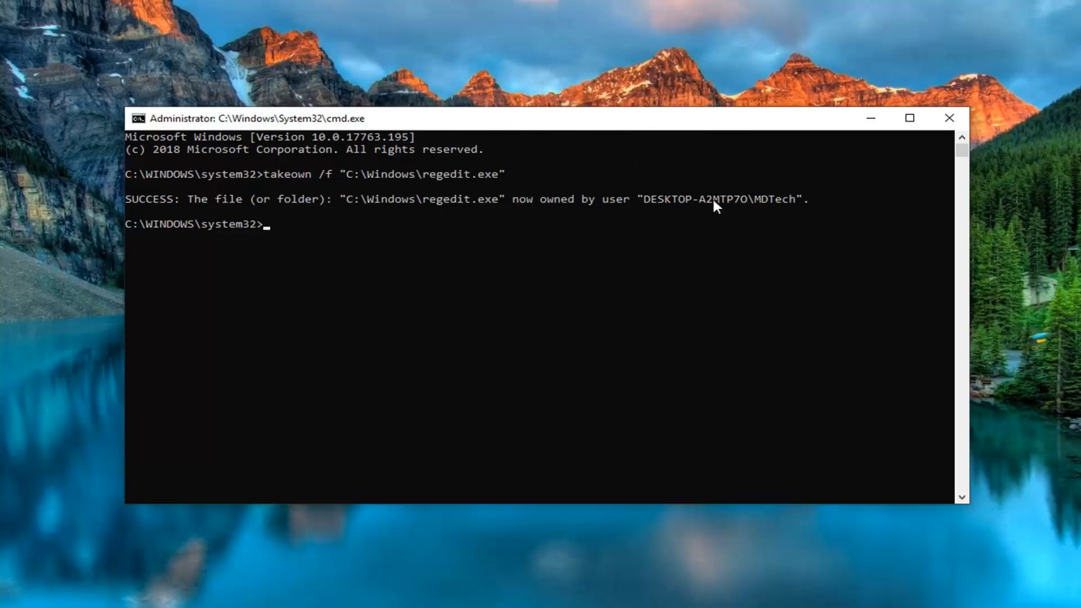
pyautogui.moveTo(482, 214)
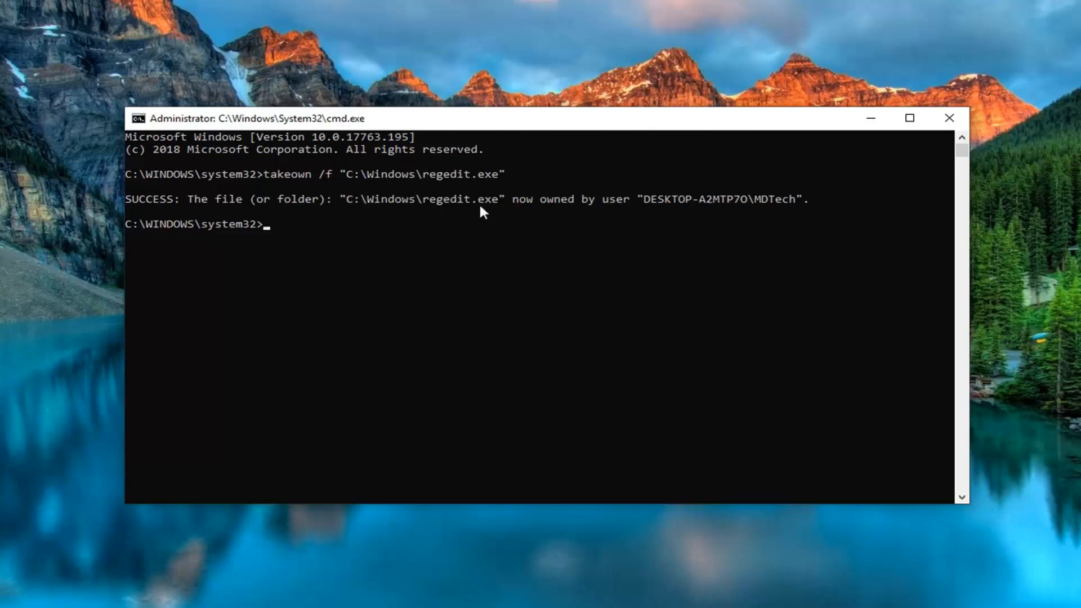
pyautogui.moveTo(545, 121)
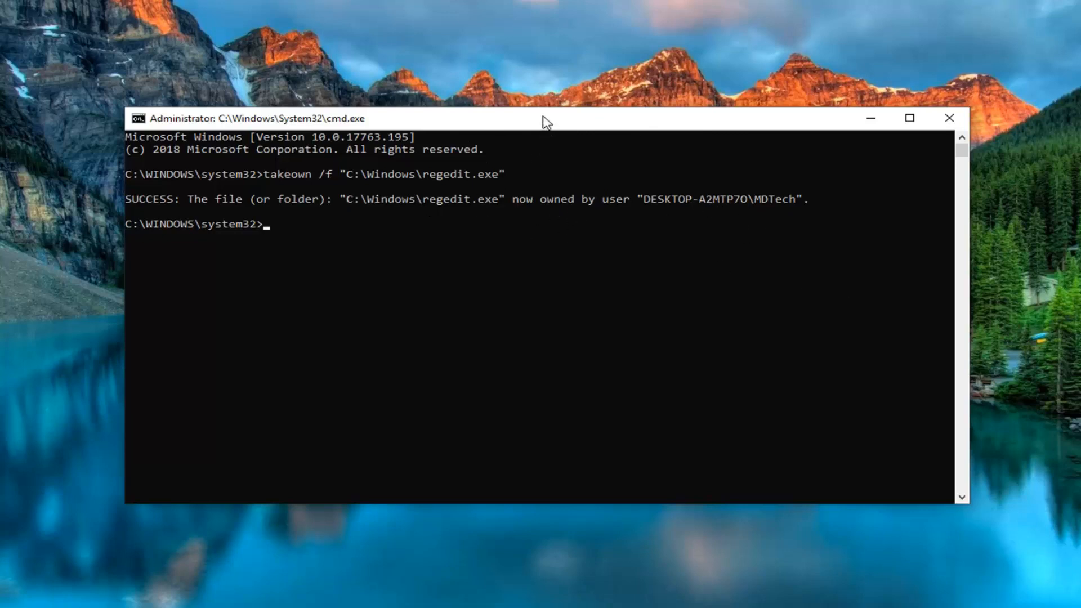